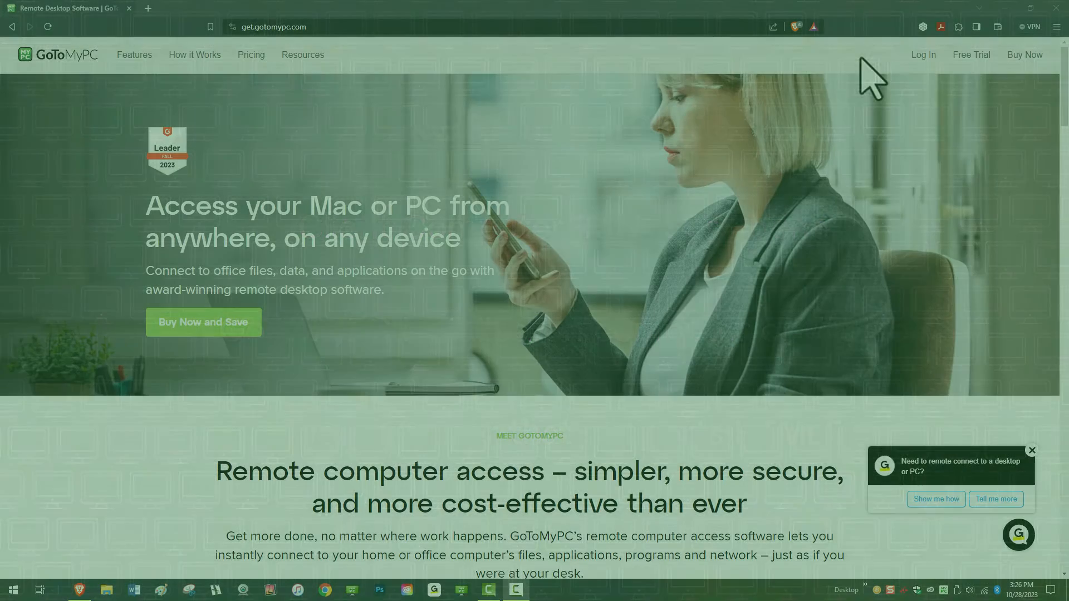
mouse_move(924, 54)
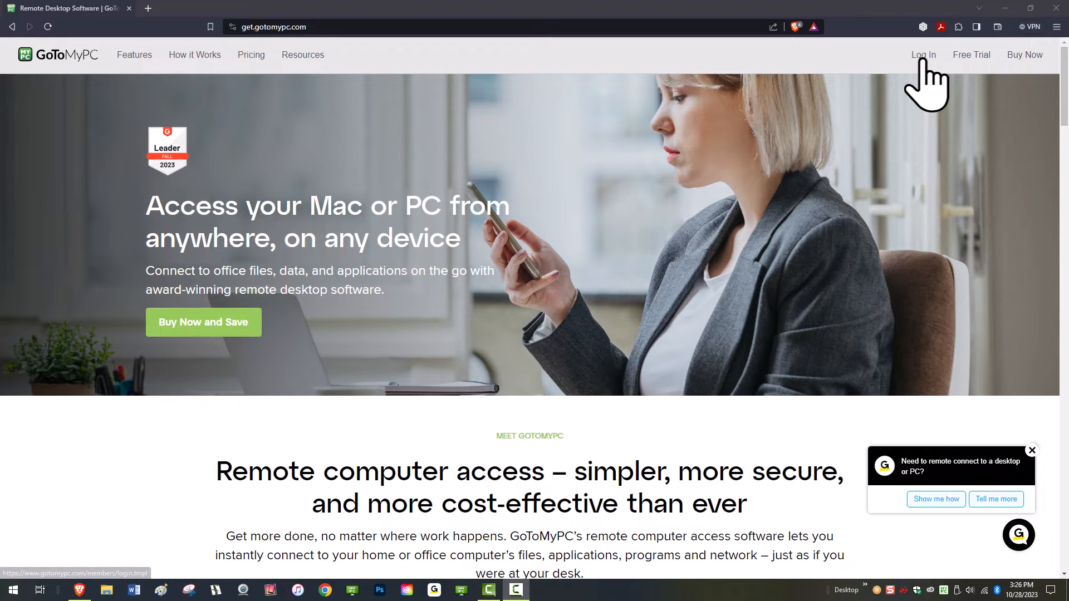
Go to the GoToMyPC account login page from the homepage navigation bar
click(924, 55)
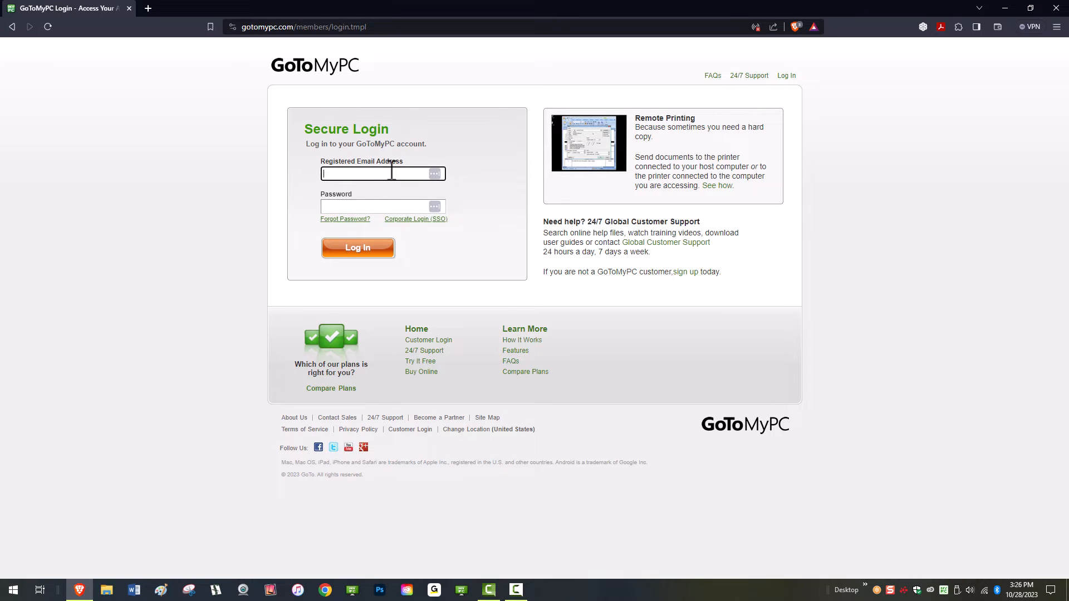
Sign in with the account email and password and connect to the New Office Laptop
click(357, 247)
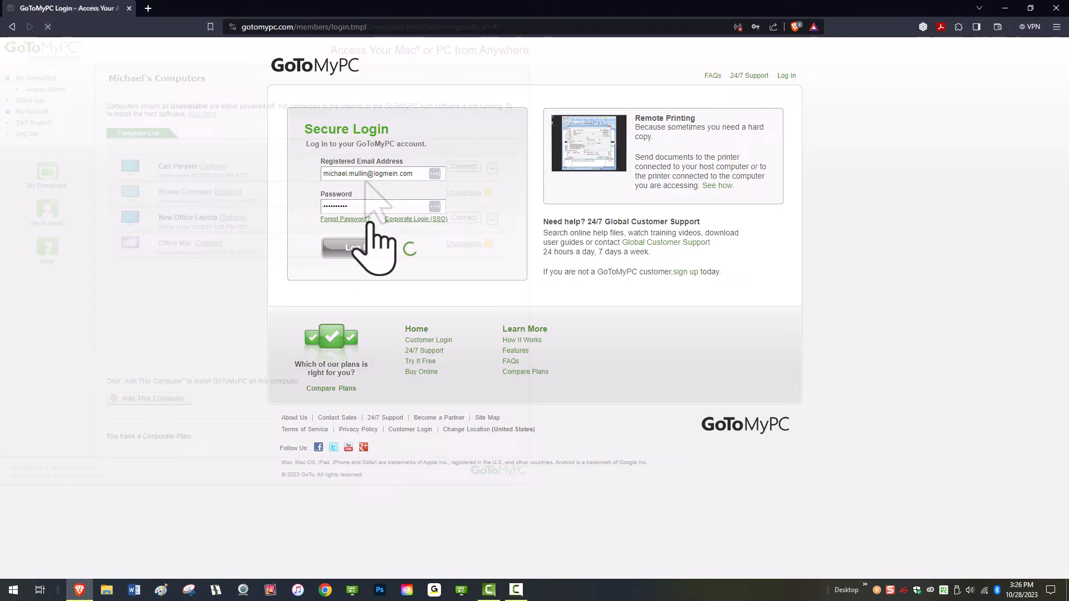
click(352, 247)
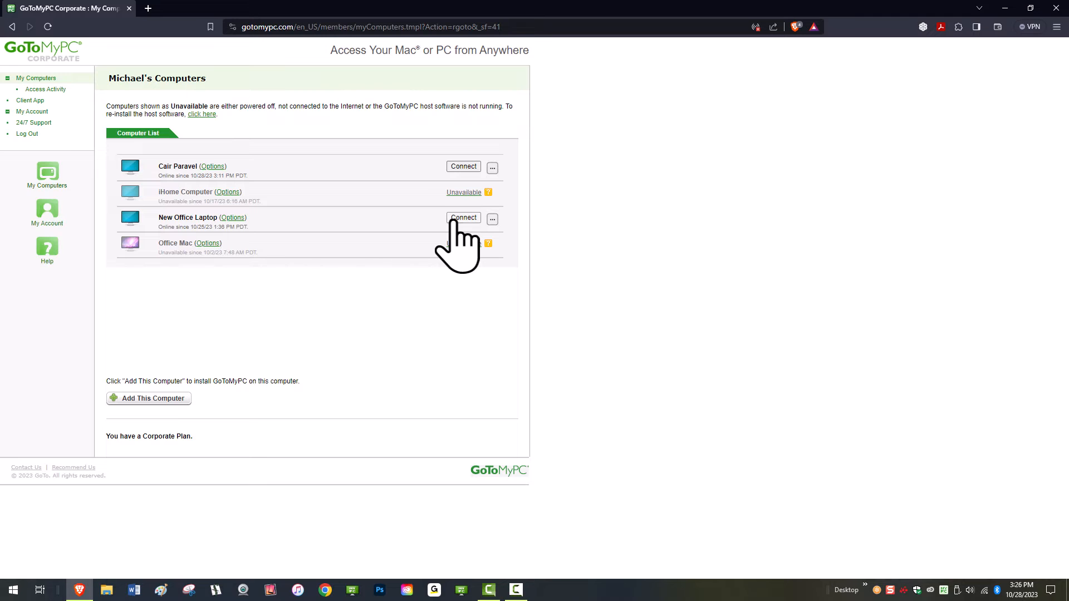
click(463, 218)
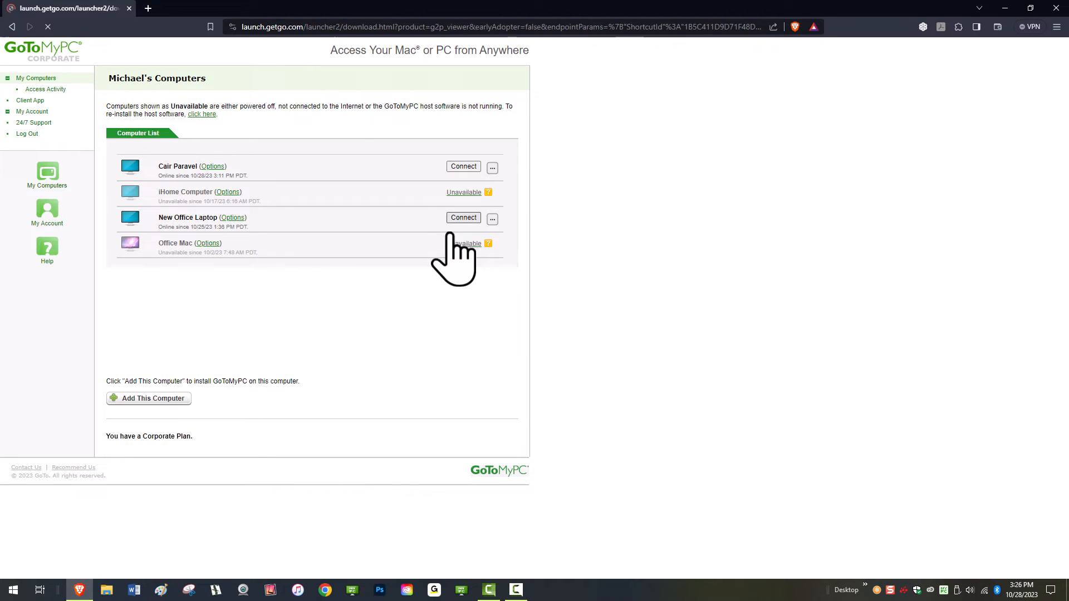
click(463, 217)
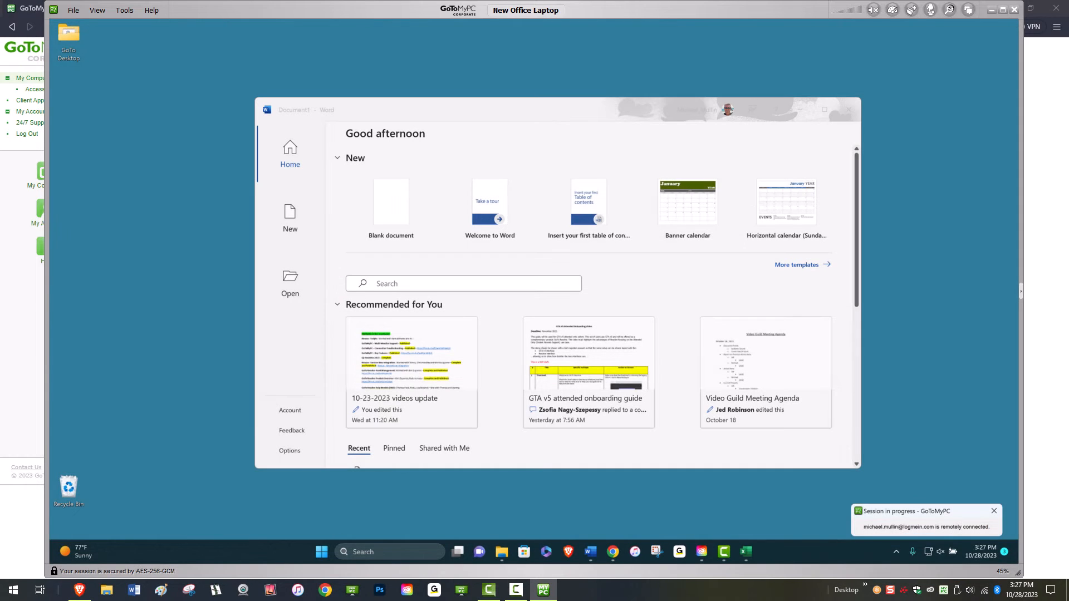
mouse_move(764, 48)
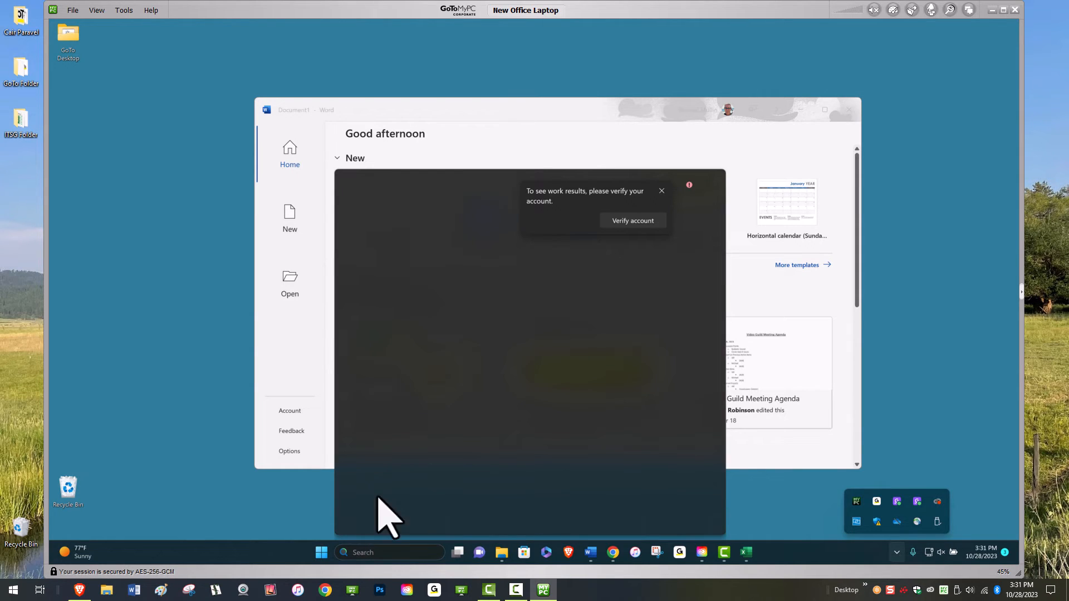
Search the remote taskbar for 'display' and open Windows Display settings
text(display)
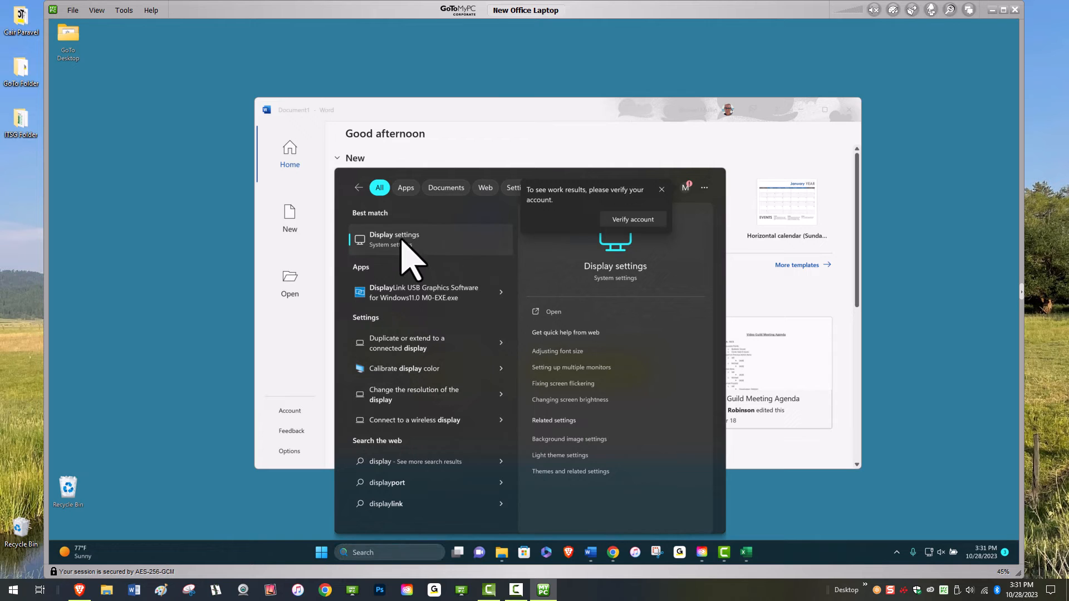
click(394, 239)
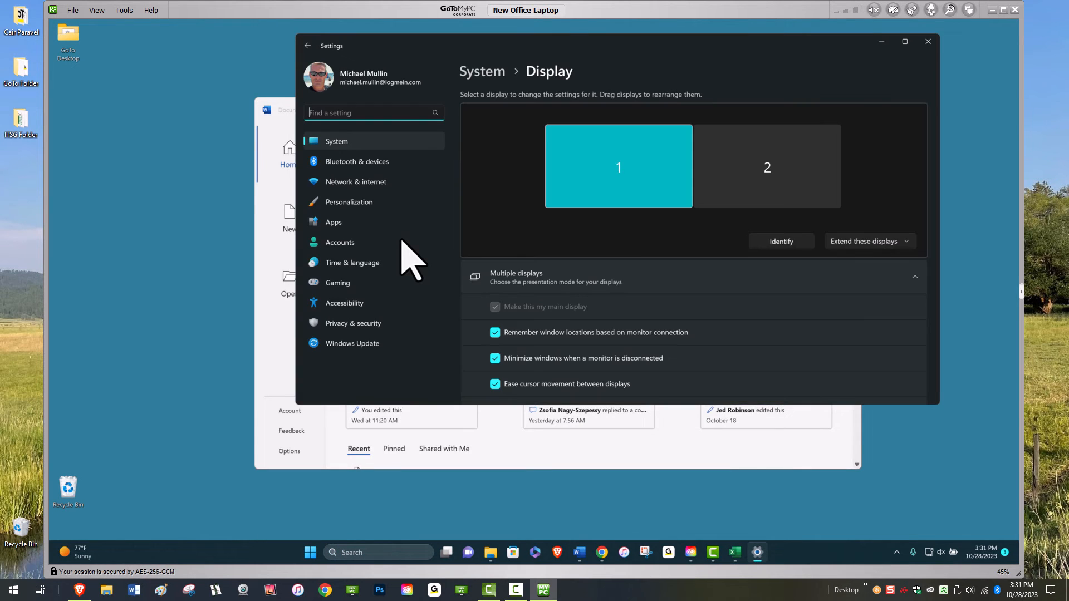
mouse_move(420, 61)
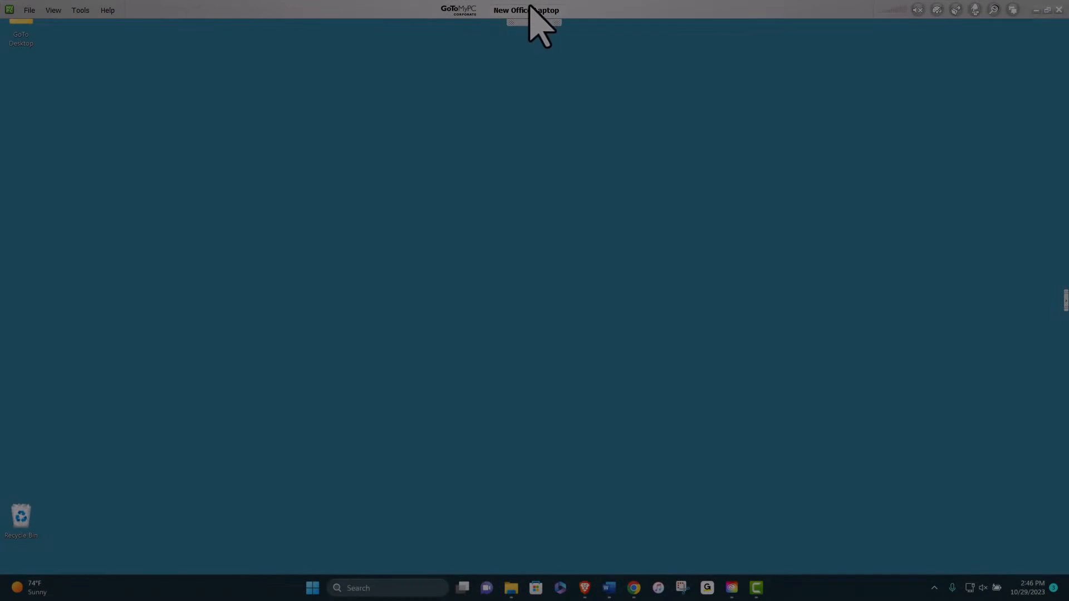
mouse_move(1061, 22)
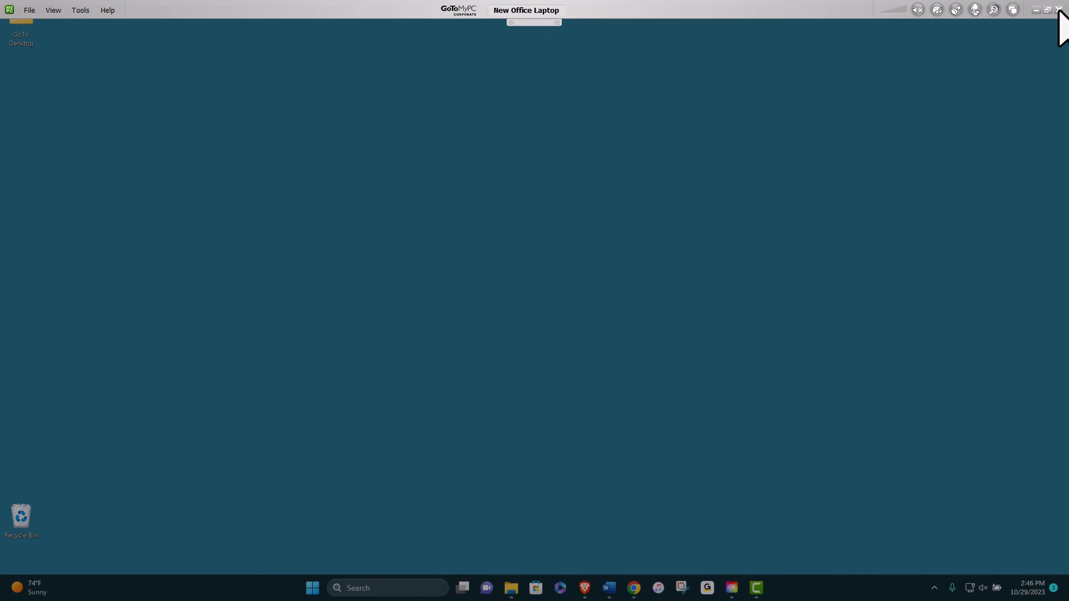